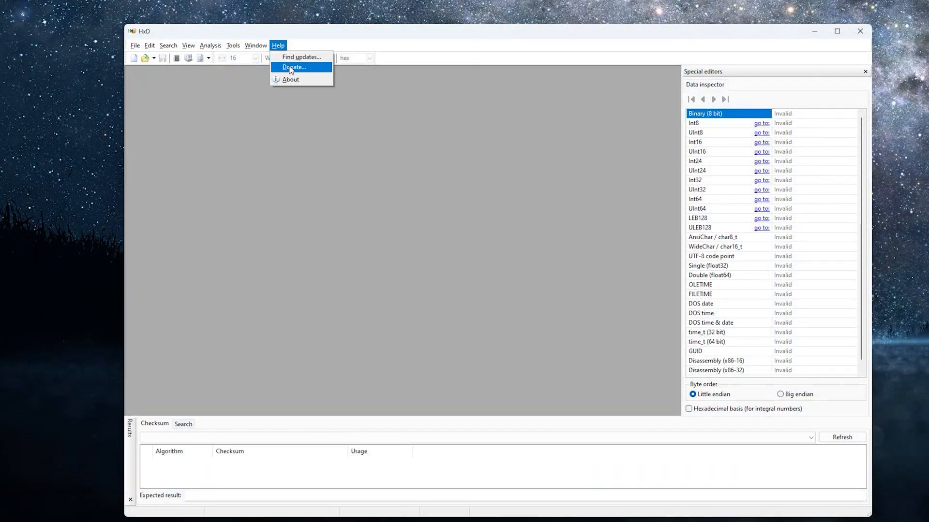
Step: Reach Control Panel and launch an update package from the x64 > 01. Fix folder
click(292, 66)
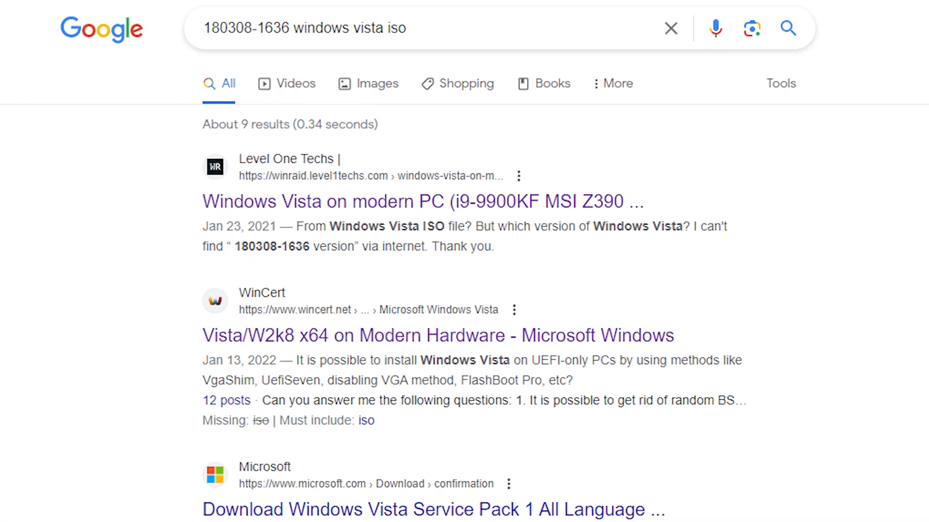
scroll(up, 3)
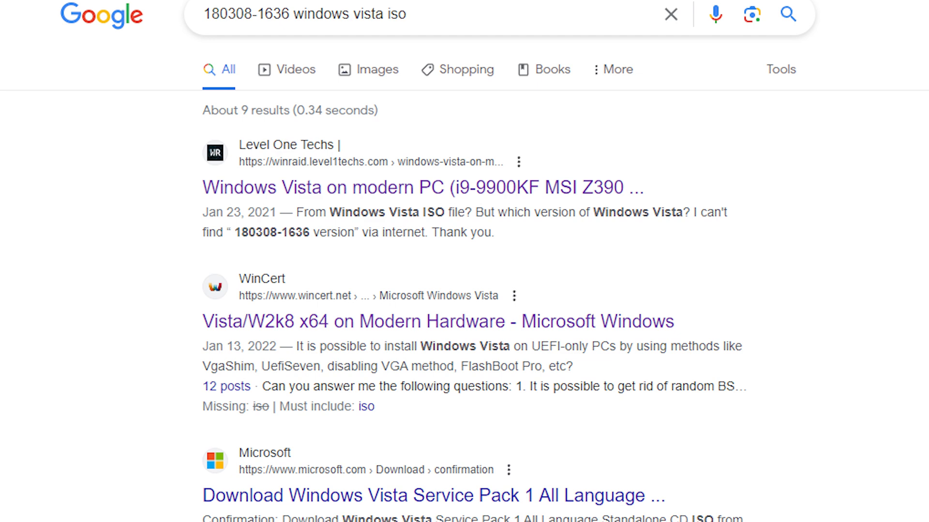
scroll(down, 3)
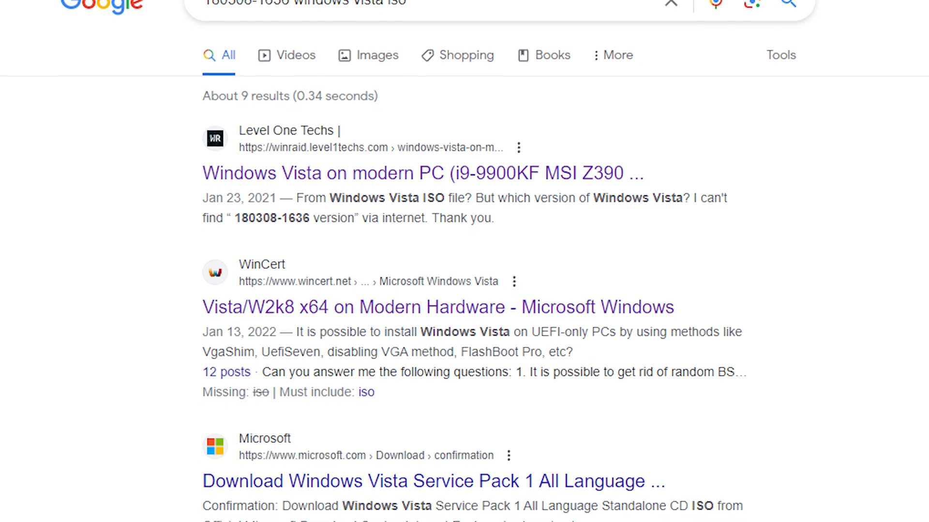
scroll(down, 3)
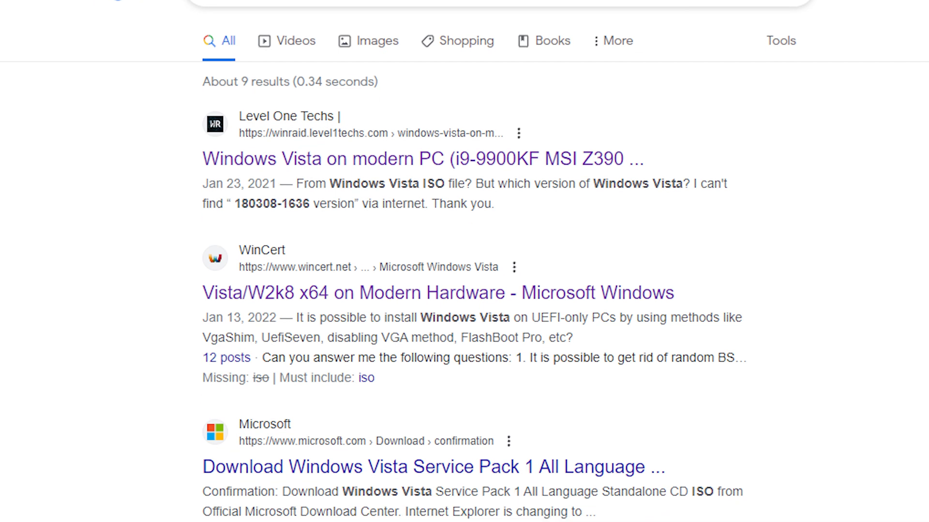
scroll(up, 3)
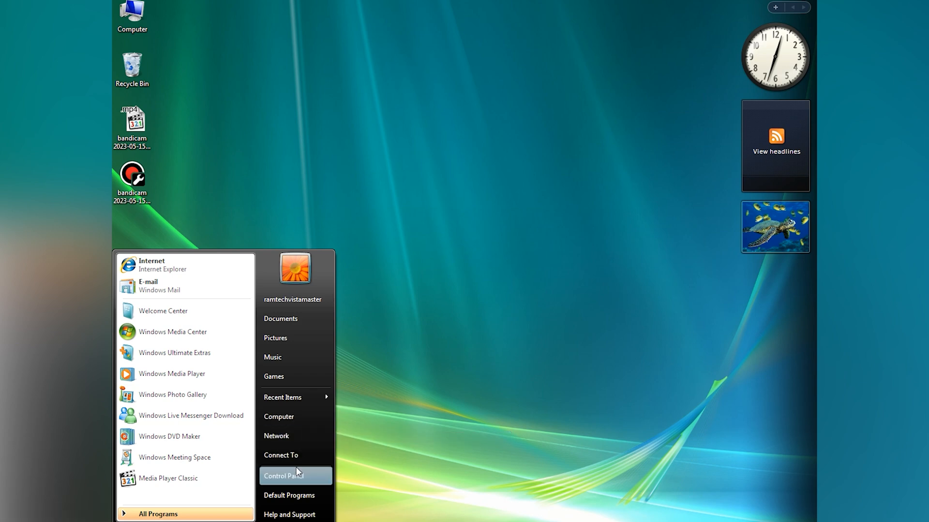
click(285, 476)
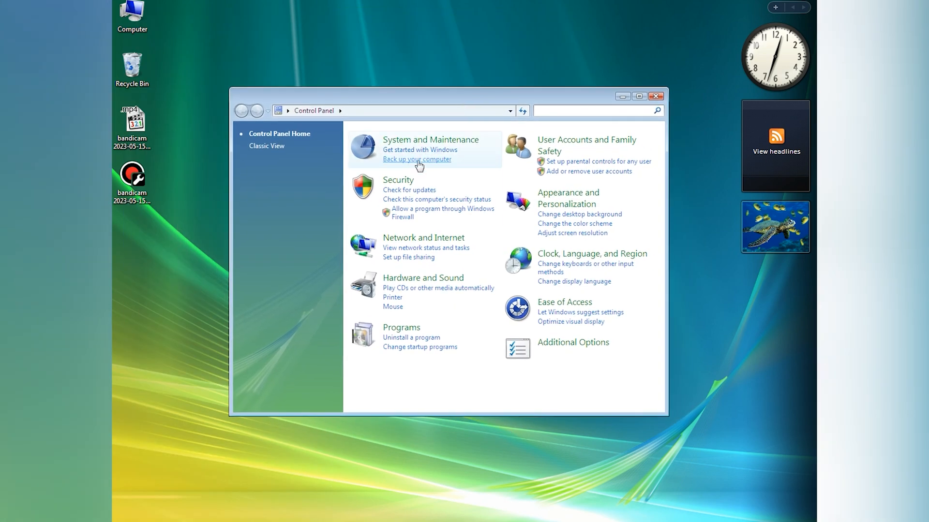
click(399, 180)
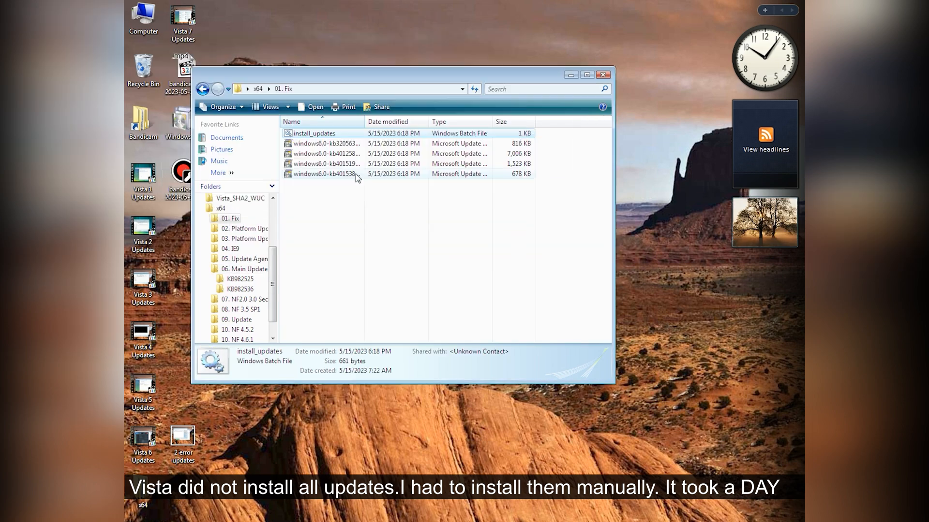
double_click(314, 133)
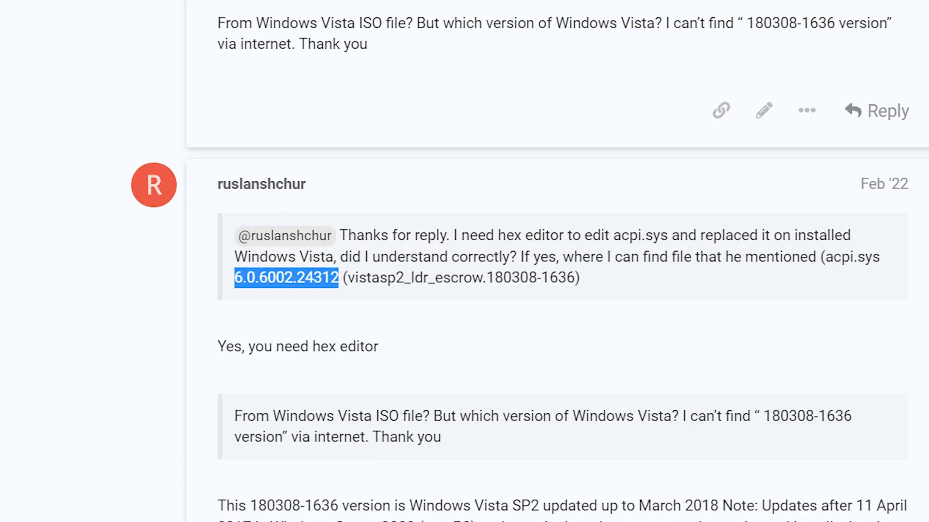
scroll(up, 3)
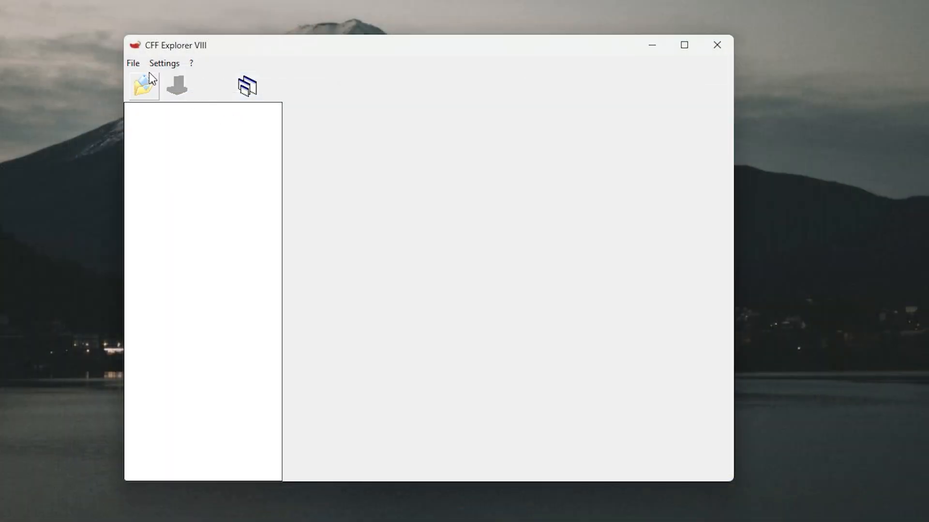
Step: Rebuild acpi.sys with only Update Checksum enabled, leaving the PE header untouched
click(143, 85)
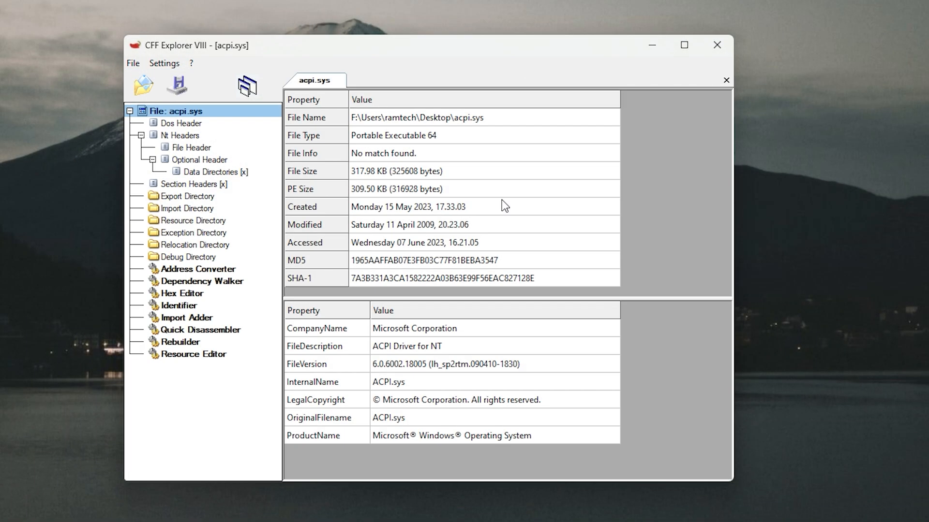
mouse_move(298, 267)
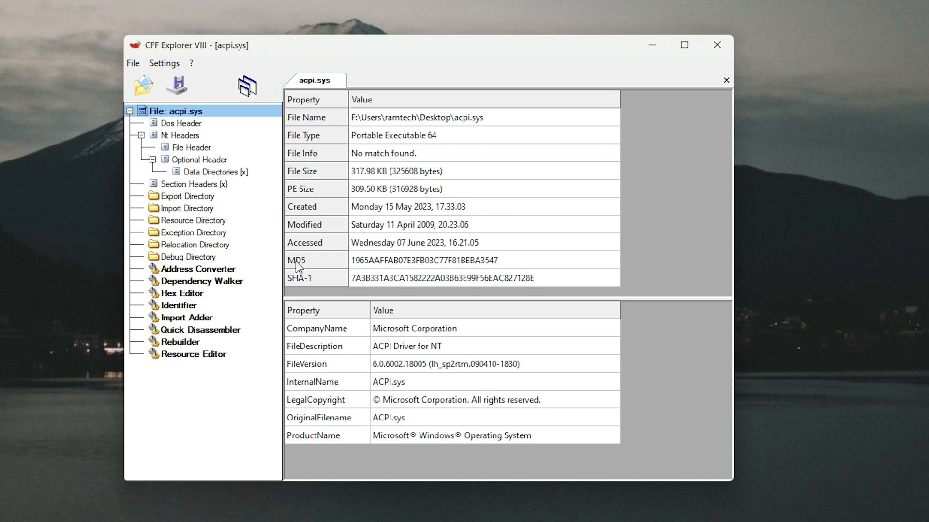
click(180, 342)
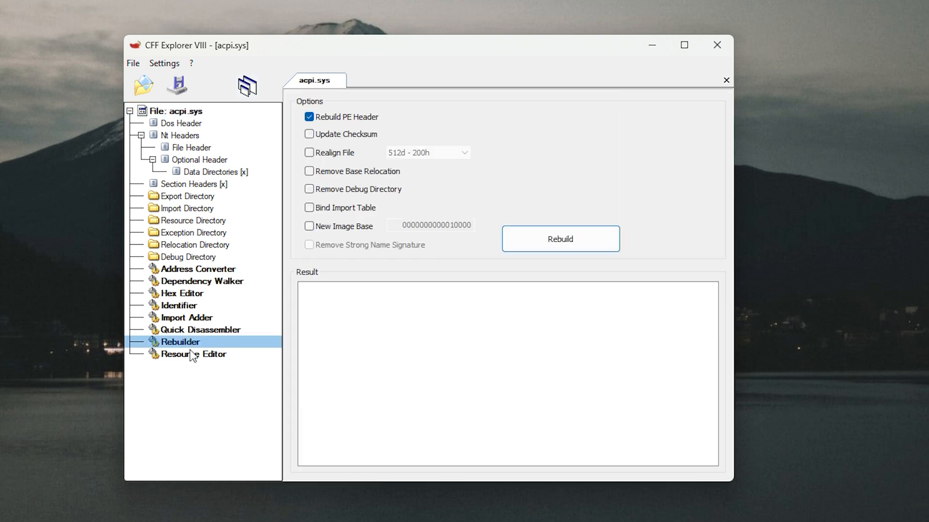
click(308, 133)
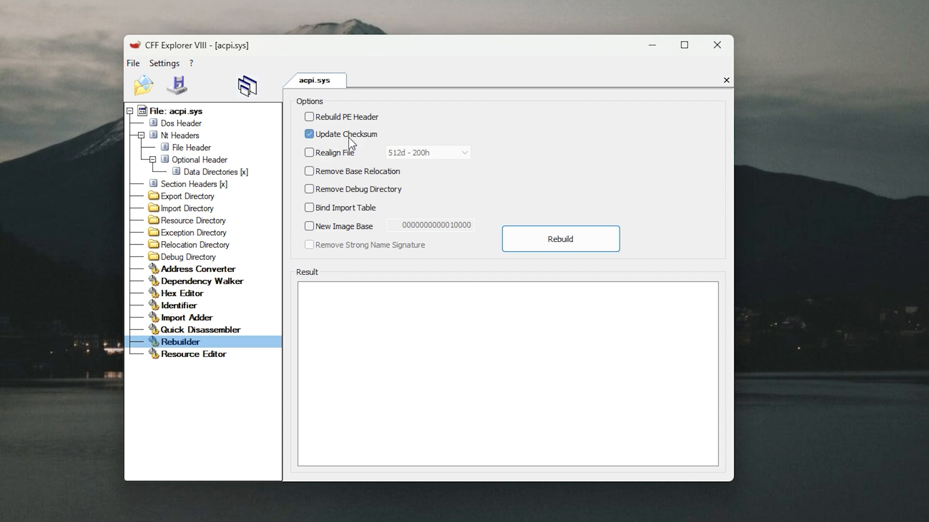
click(559, 239)
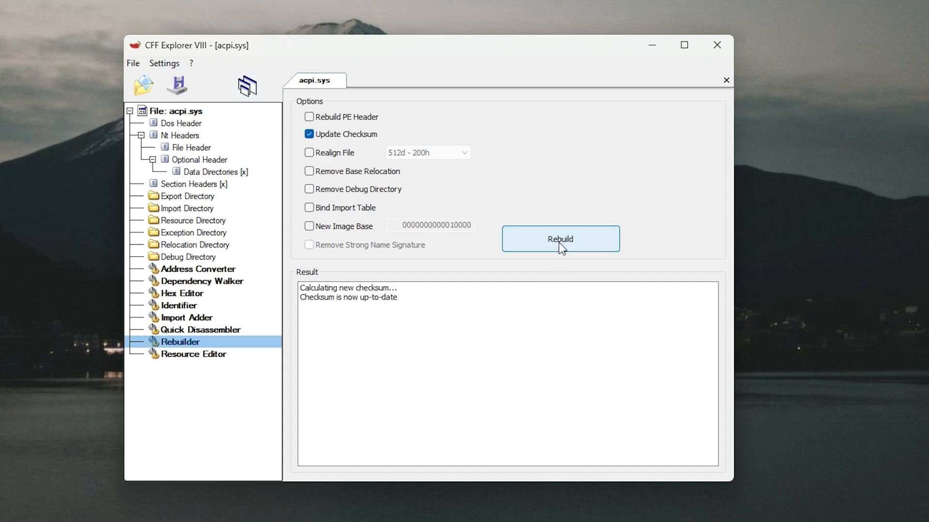
click(560, 239)
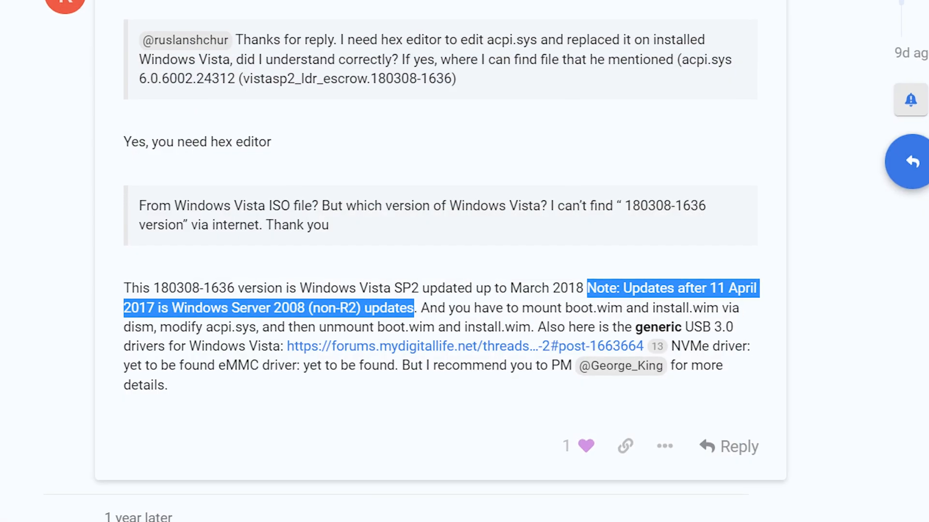
scroll(up, 3)
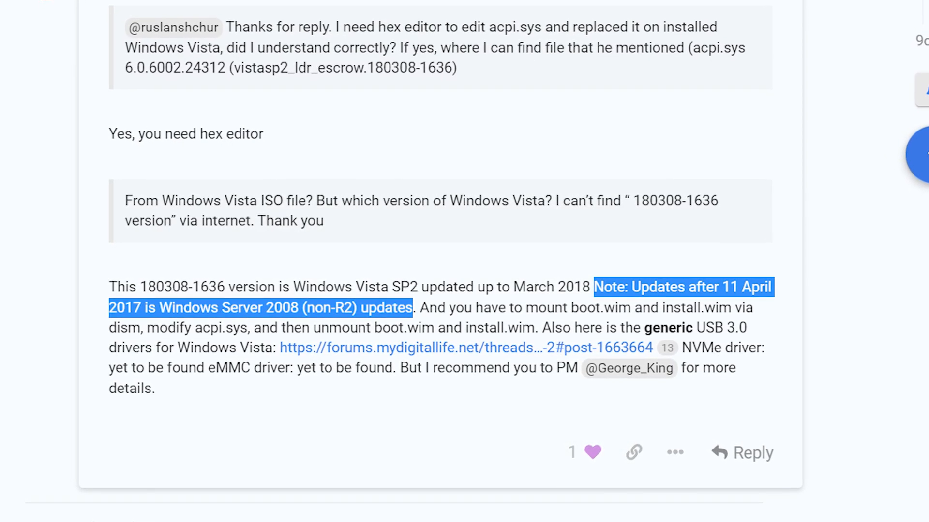
scroll(up, 3)
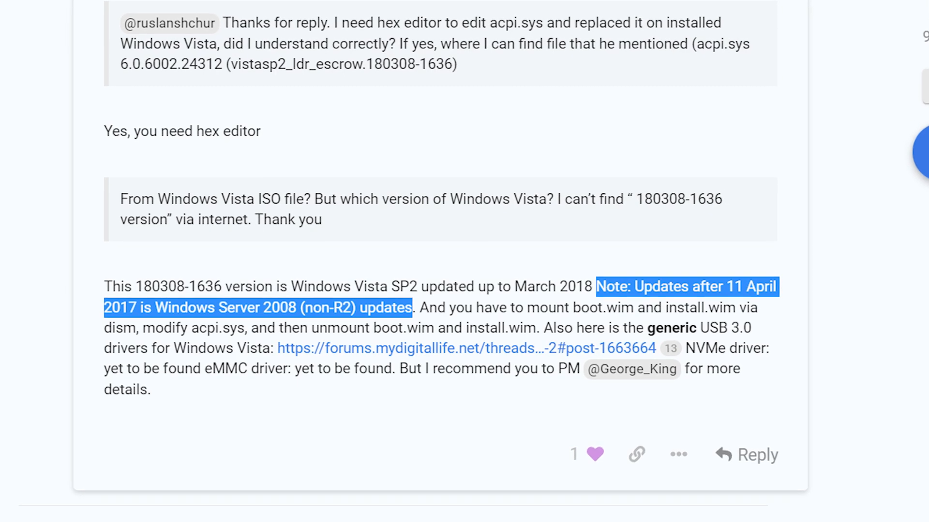
scroll(up, 3)
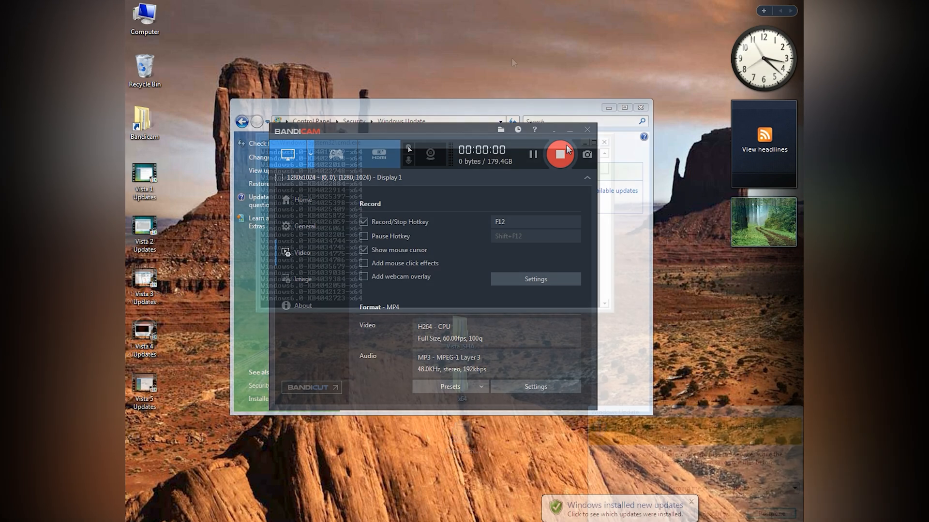
Step: Let Windows Update finish and confirm 7 updates succeeded
click(587, 130)
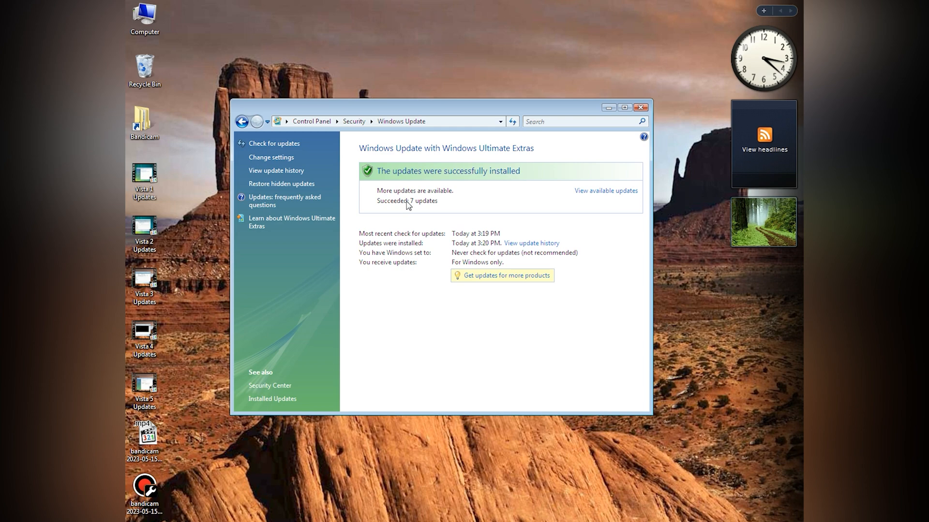
mouse_move(402, 220)
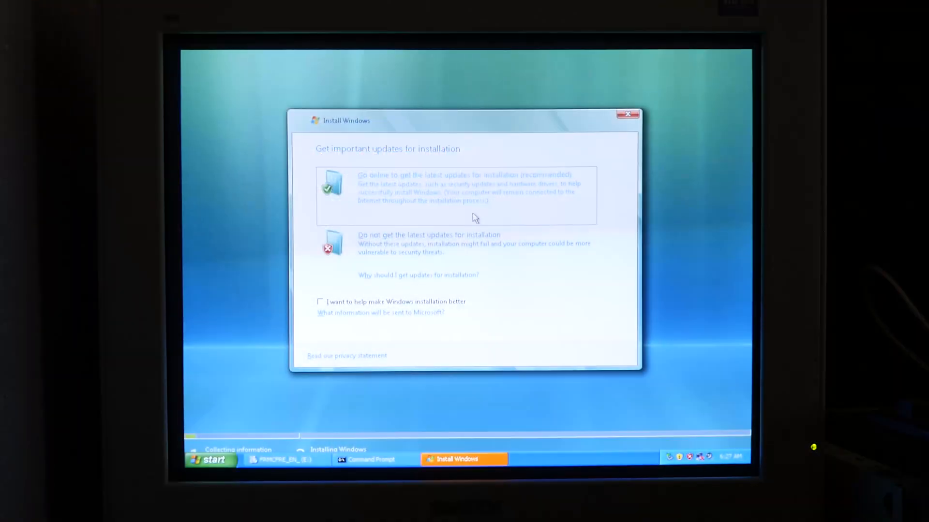
Step: Run setup.exe /nosyscheck from D:\sources, pick the updates option, and dismiss the ACPI-compliance report
click(429, 234)
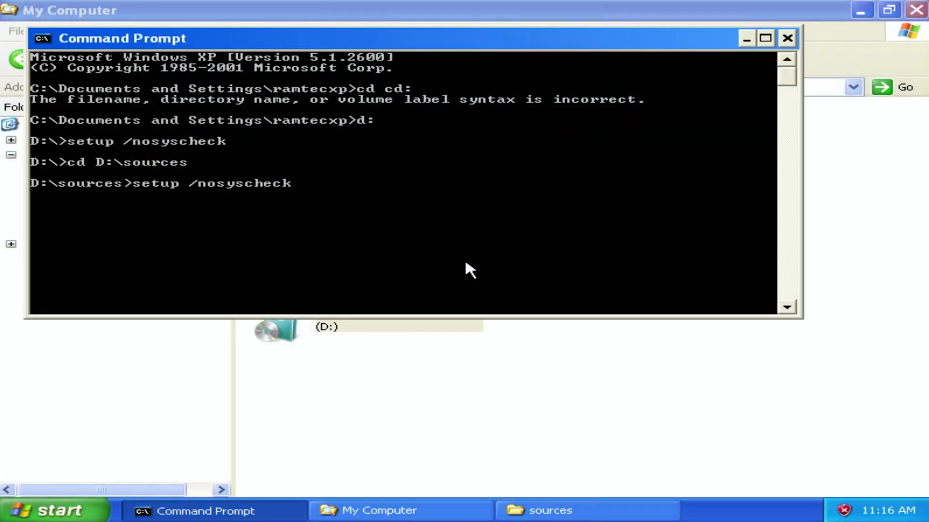
text(.exe)
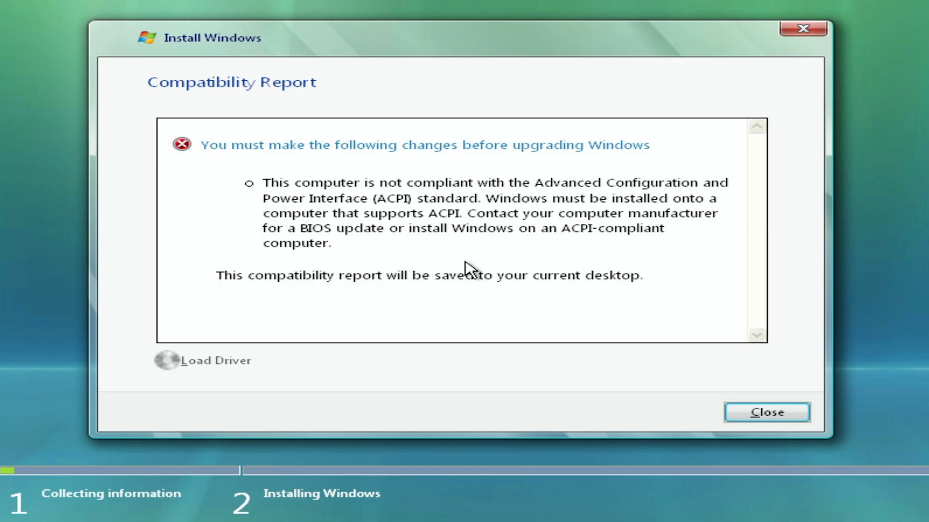
click(766, 412)
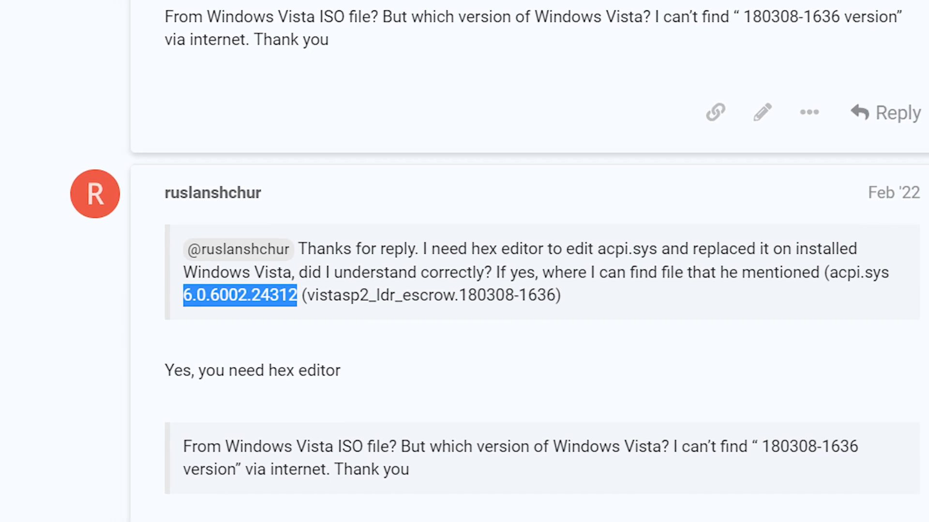
scroll(right, 3)
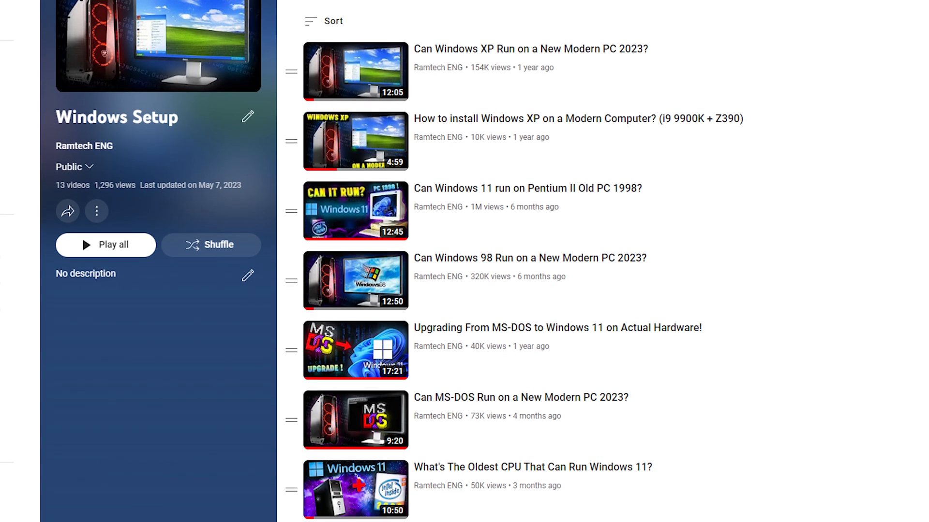
Step: Show the All / Personalized notification options via the bell next to Subscribed
scroll(down, 3)
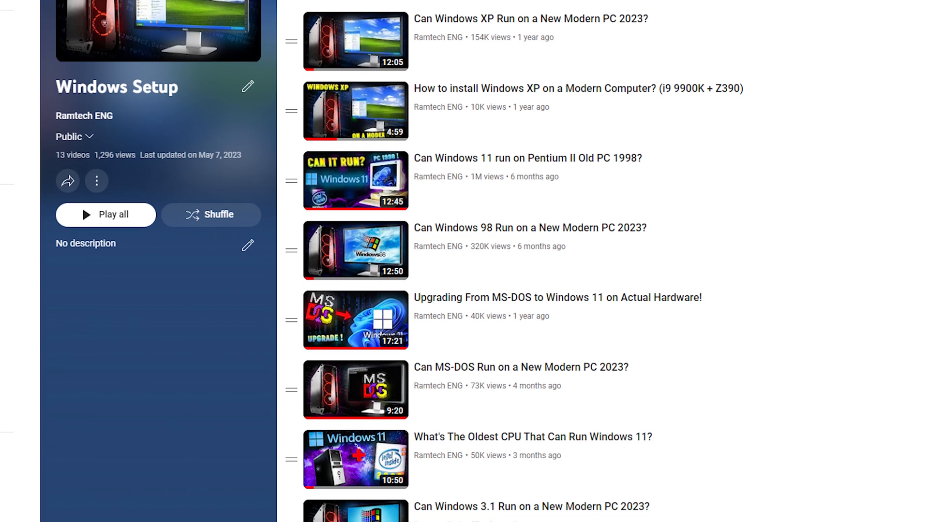
scroll(down, 3)
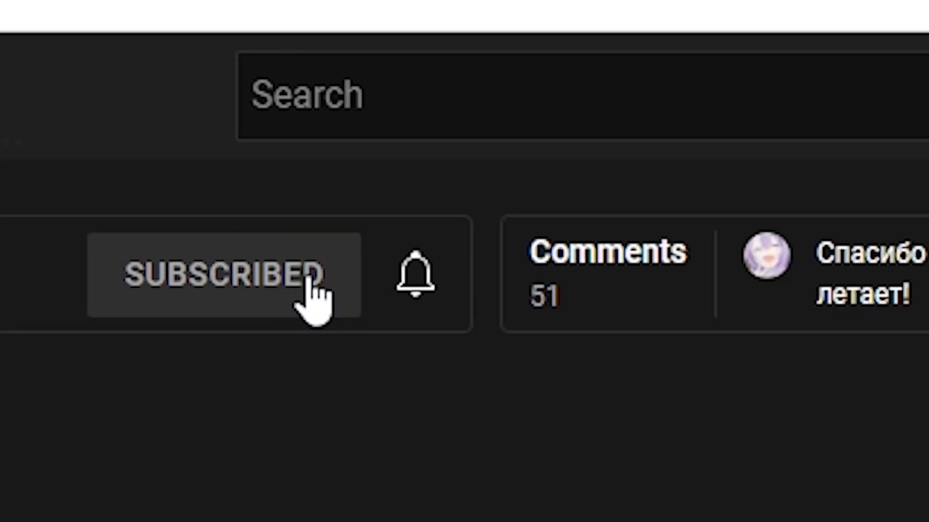
click(415, 274)
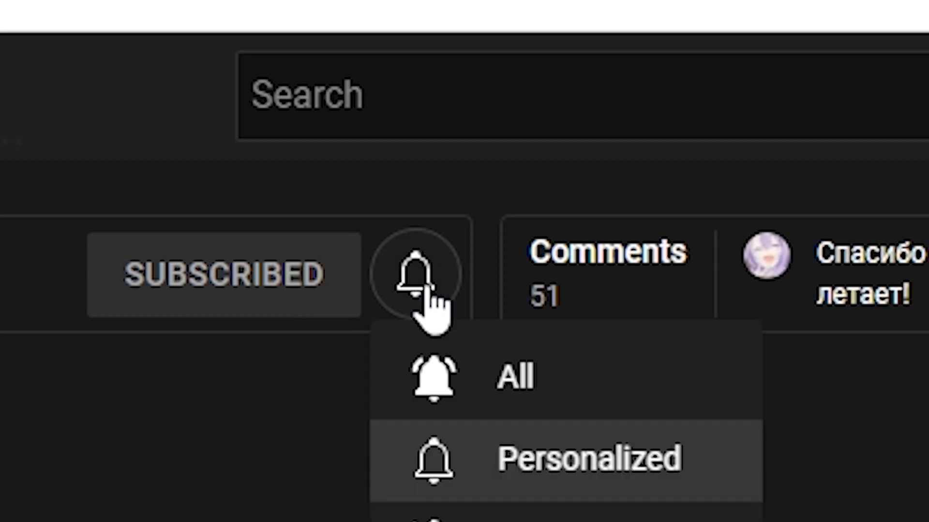